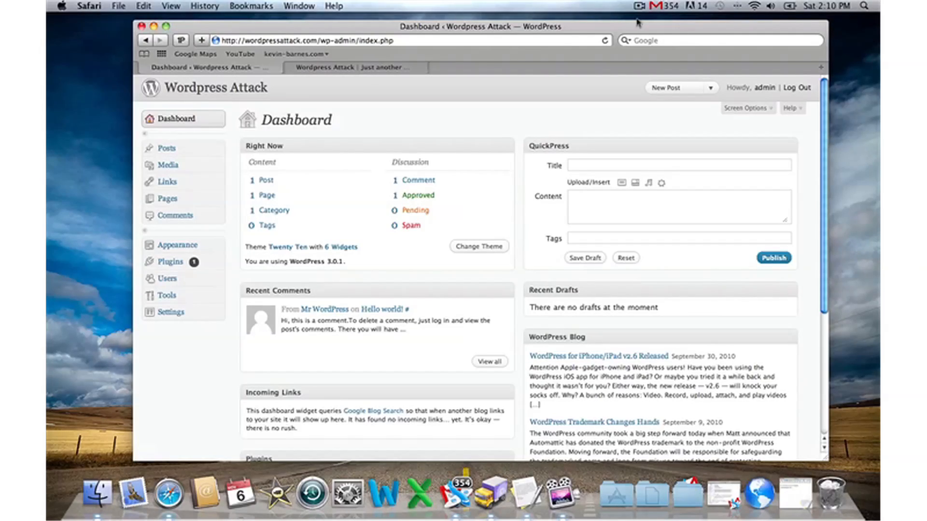
pyautogui.moveTo(384, 139)
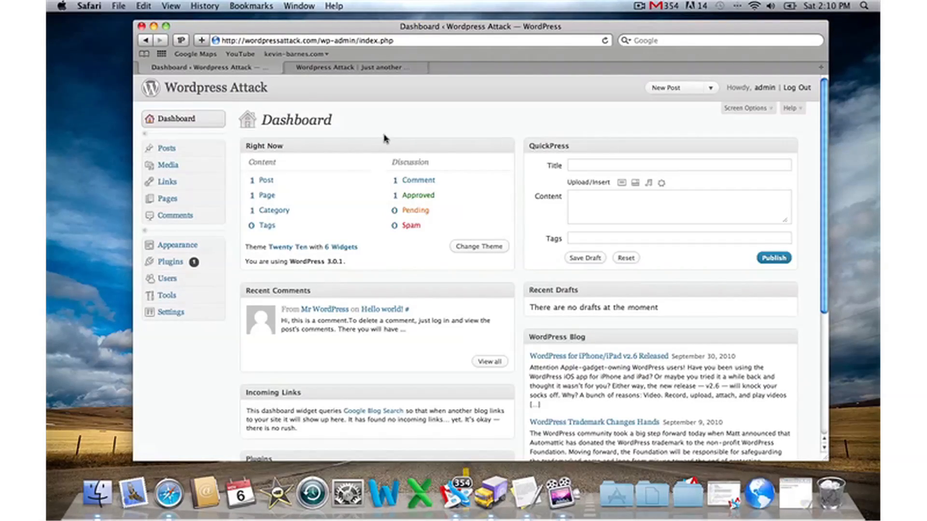
pyautogui.moveTo(384, 124)
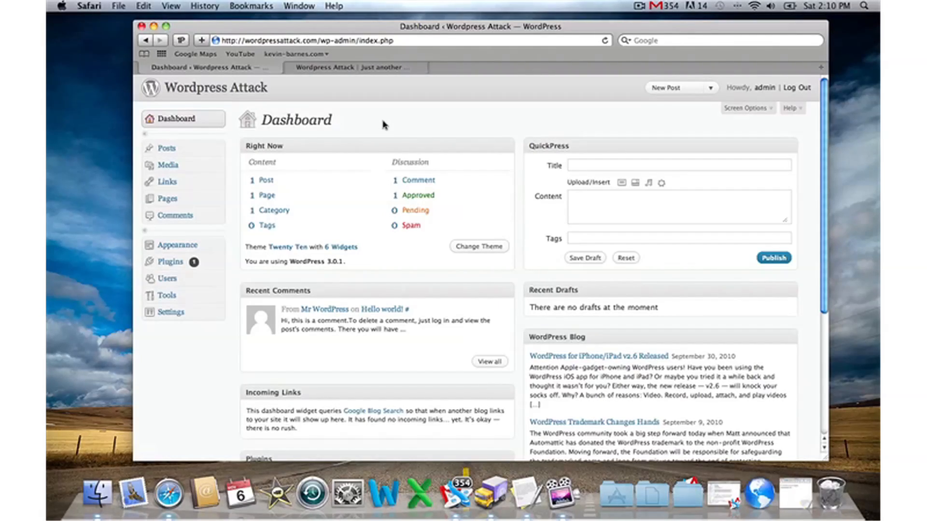
pyautogui.moveTo(345, 191)
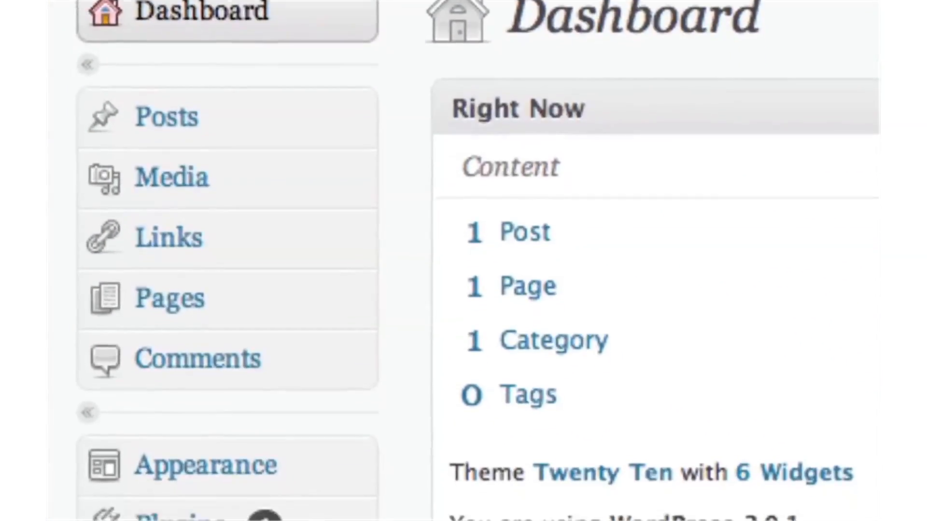
# Go to the General Settings page from the admin menu, expanding the Settings submenu.
pyautogui.scroll(-3)
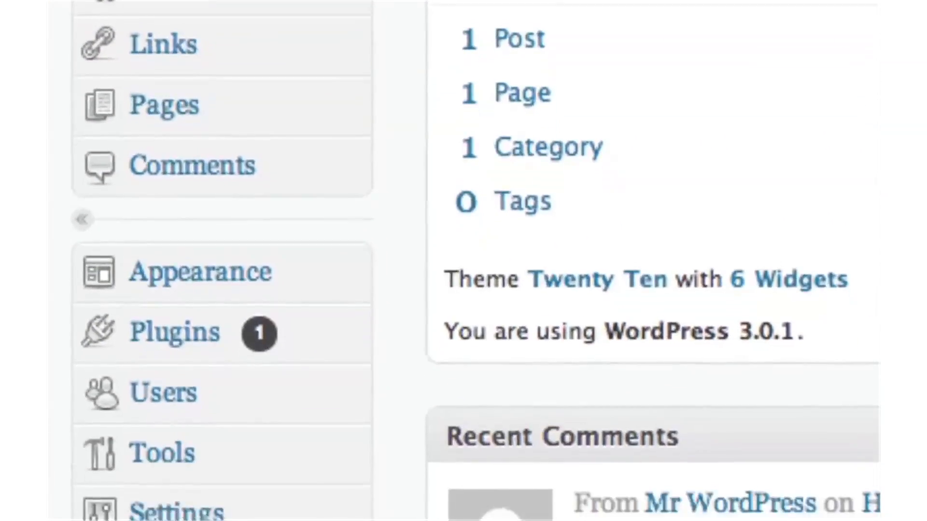
pyautogui.scroll(-3)
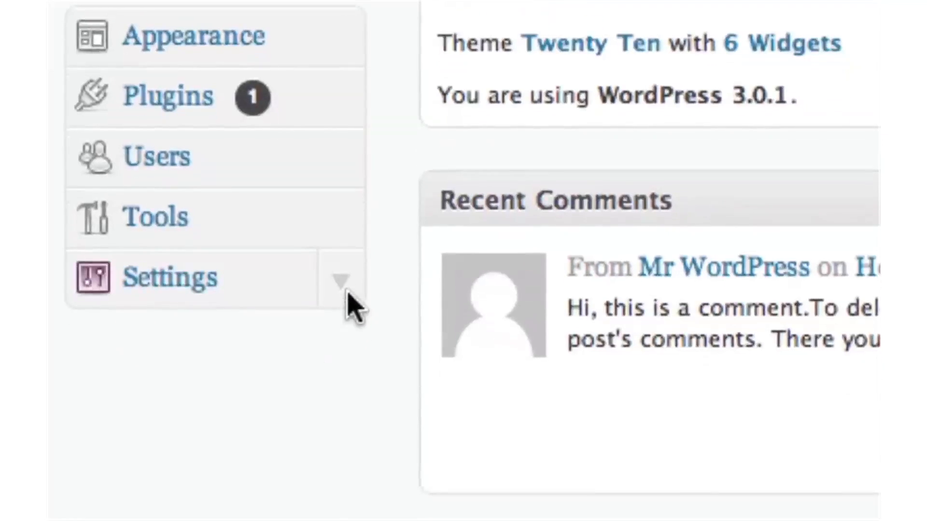
pyautogui.click(170, 278)
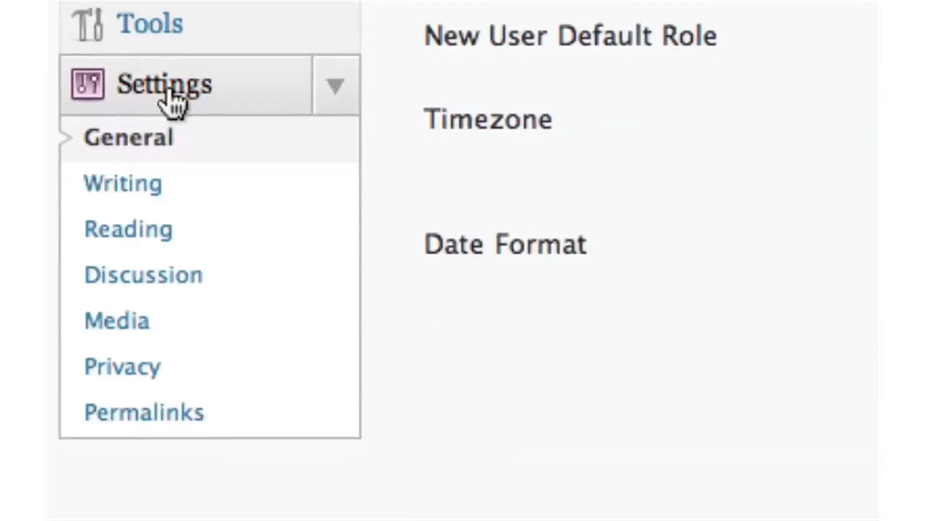
pyautogui.scroll(-3)
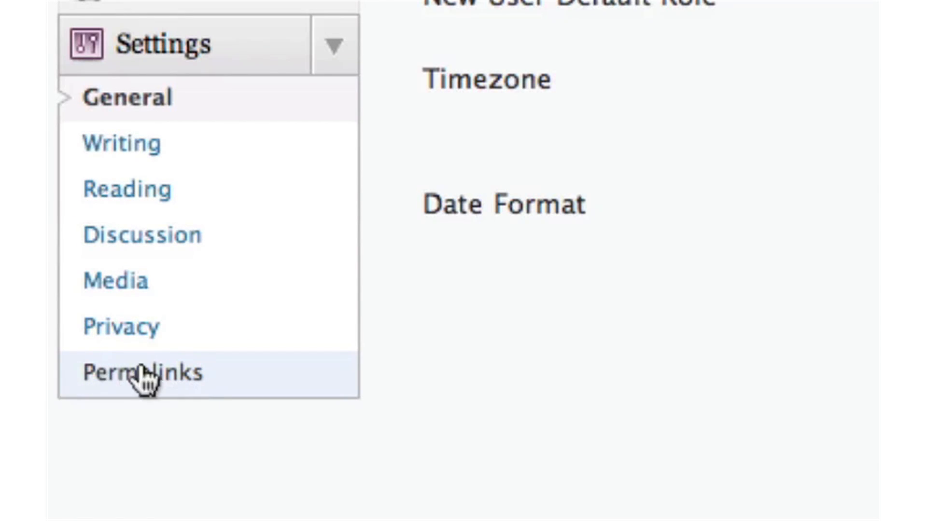
# Go to the Permalink Settings page, where Default is still selected.
pyautogui.click(140, 373)
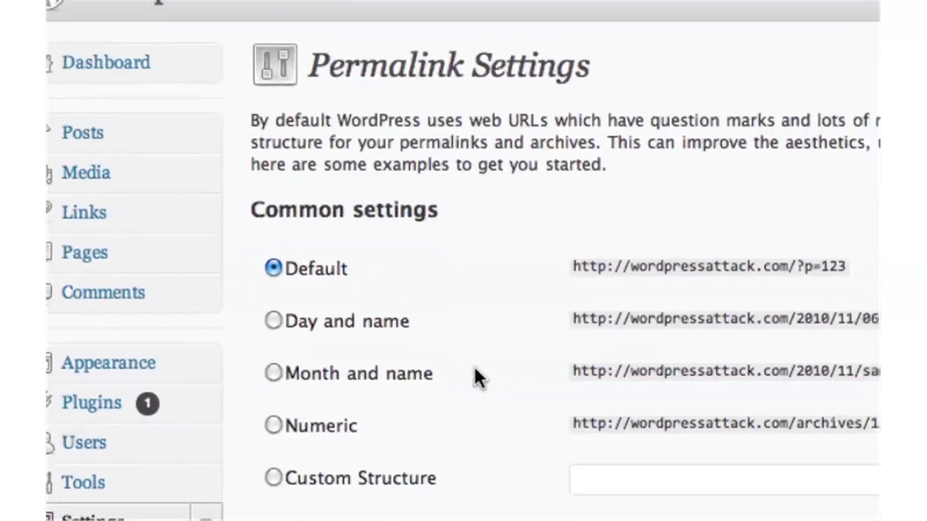
pyautogui.scroll(-3)
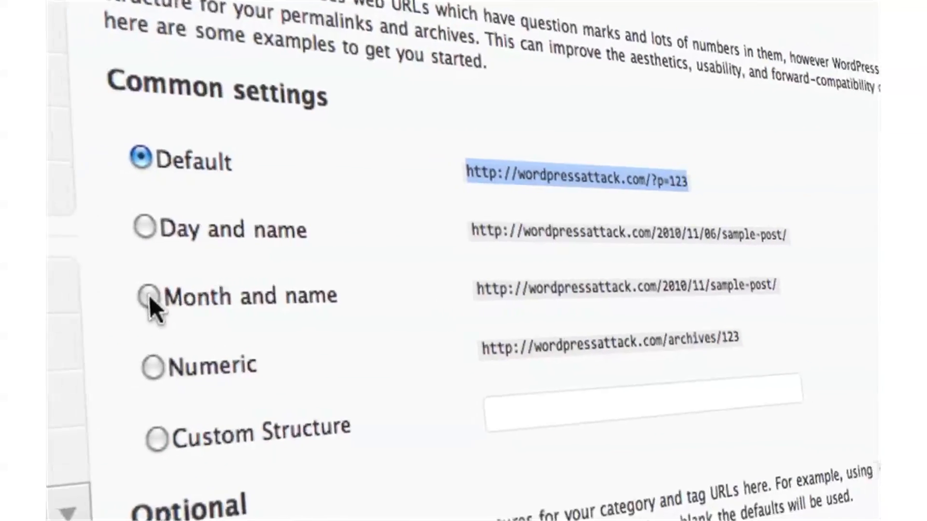
# Save the permalink structure as the custom structure /%postname%/.
pyautogui.click(149, 299)
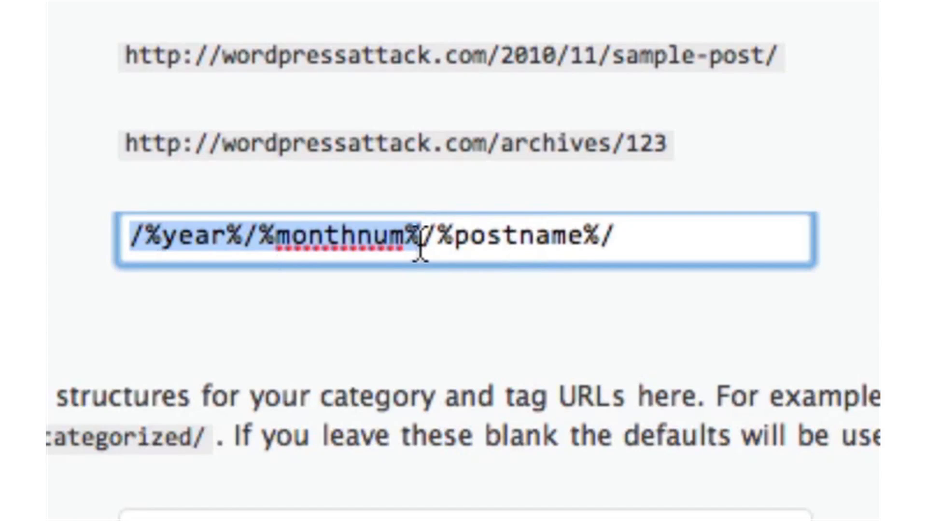
pyautogui.write('/%postname%/')
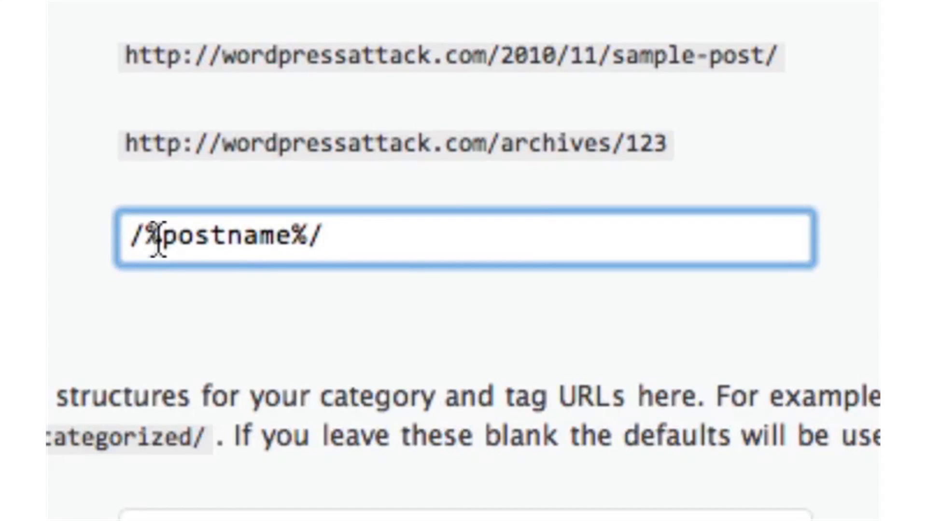
pyautogui.moveTo(259, 246)
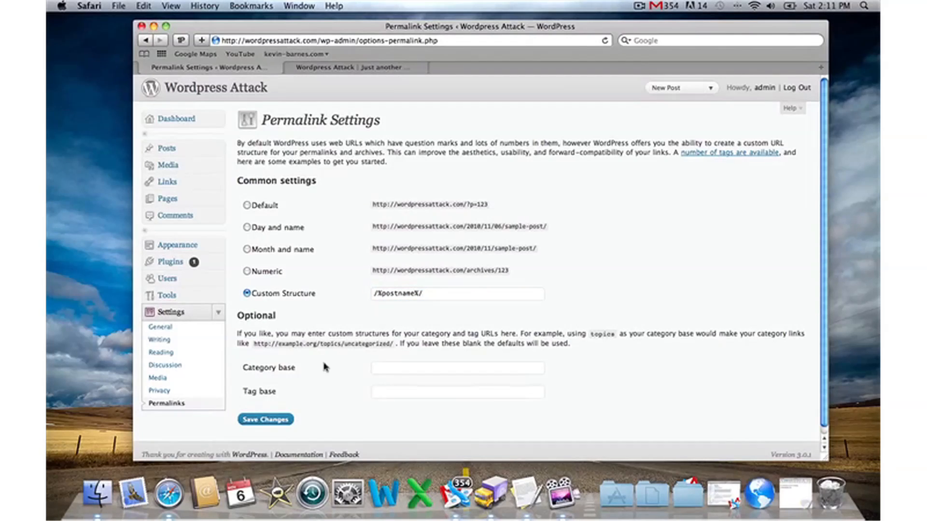
pyautogui.click(265, 428)
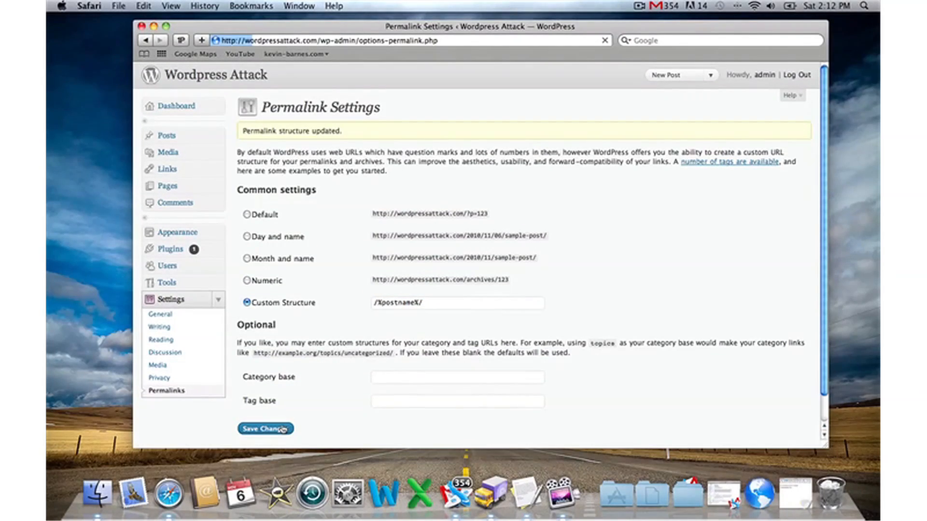
pyautogui.click(265, 428)
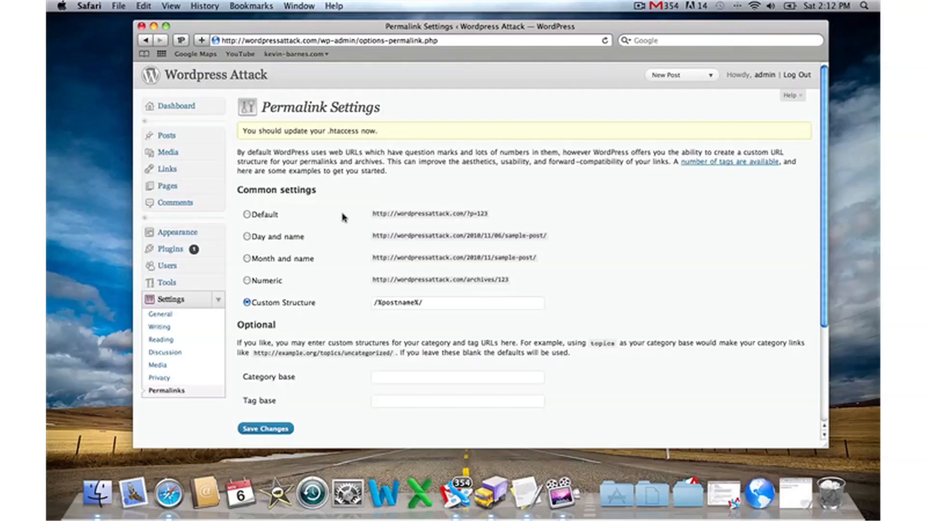
# View the live site in a new tab via the site title link.
pyautogui.rightClick(203, 75)
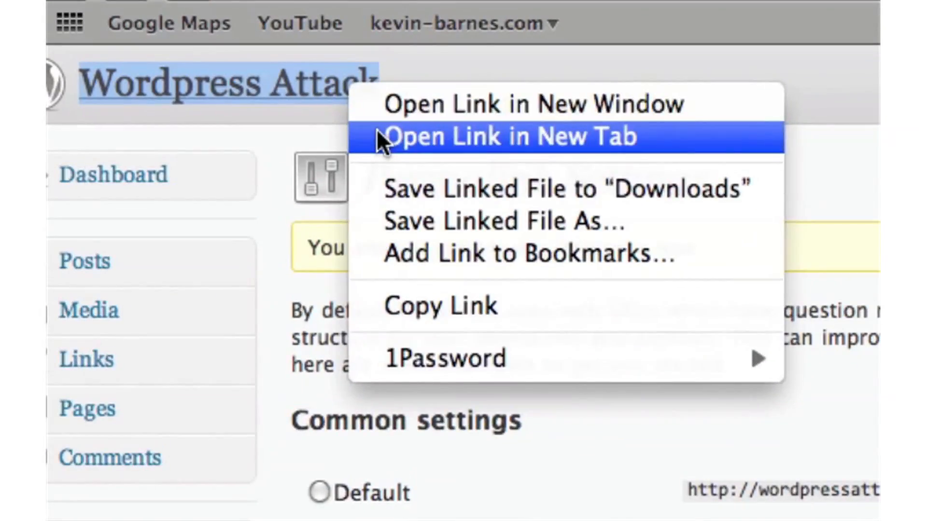
pyautogui.click(483, 137)
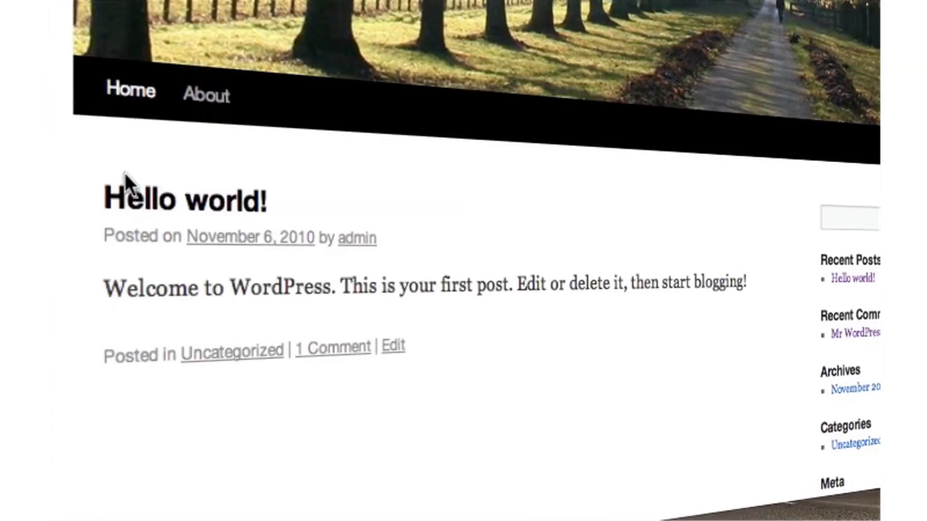
pyautogui.moveTo(175, 210)
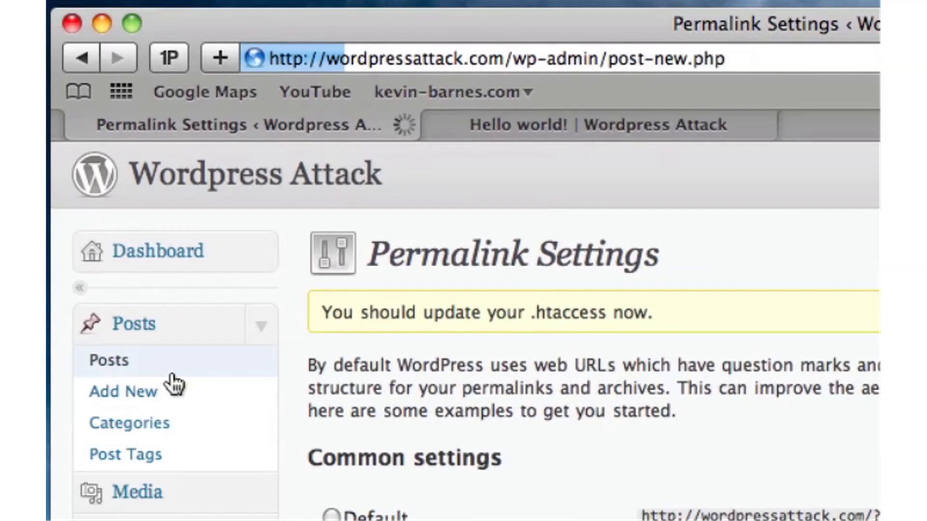
# Publish a new post titled 'keyword' with body text 'test' and return to the live site.
pyautogui.click(124, 392)
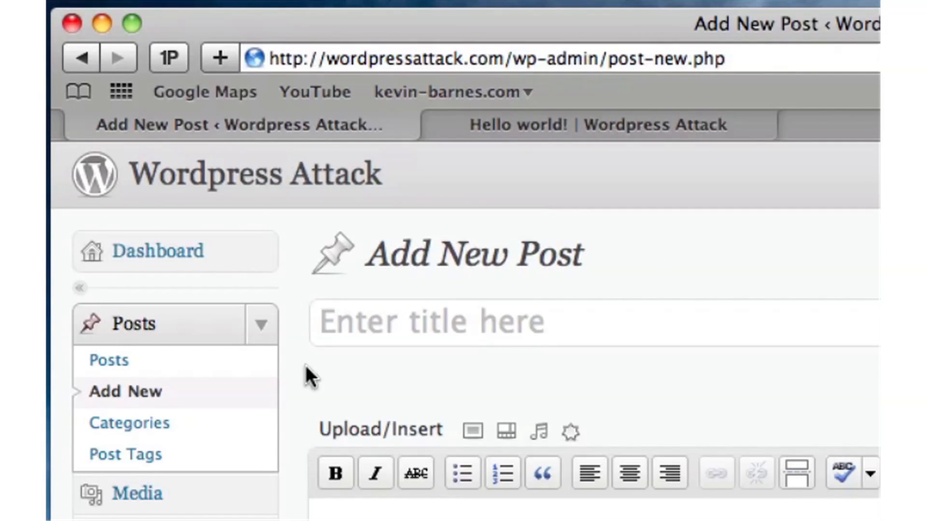
pyautogui.write('keyword')
pyautogui.write('t')
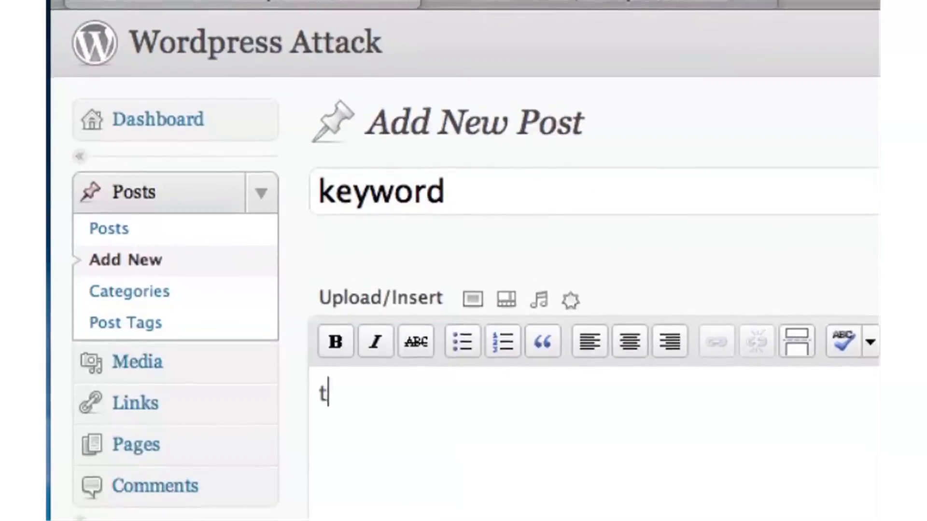
pyautogui.write('est')
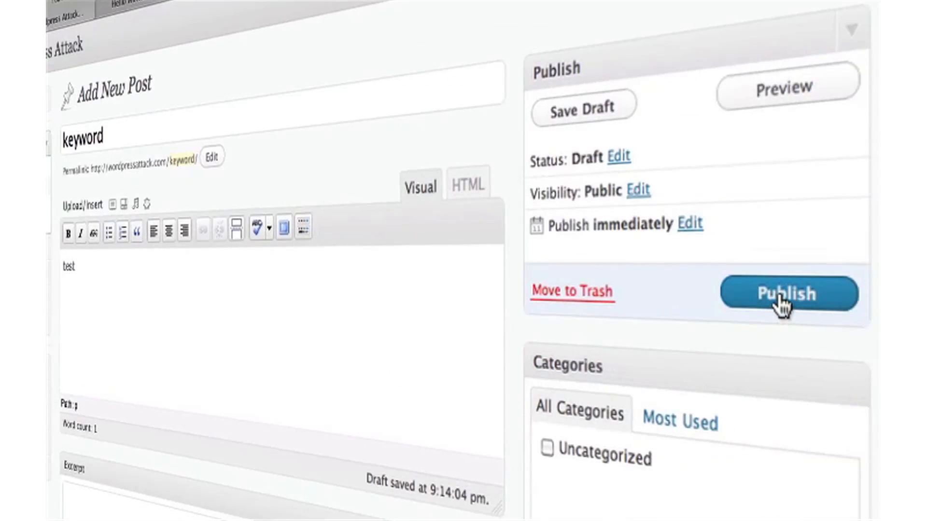
pyautogui.click(785, 295)
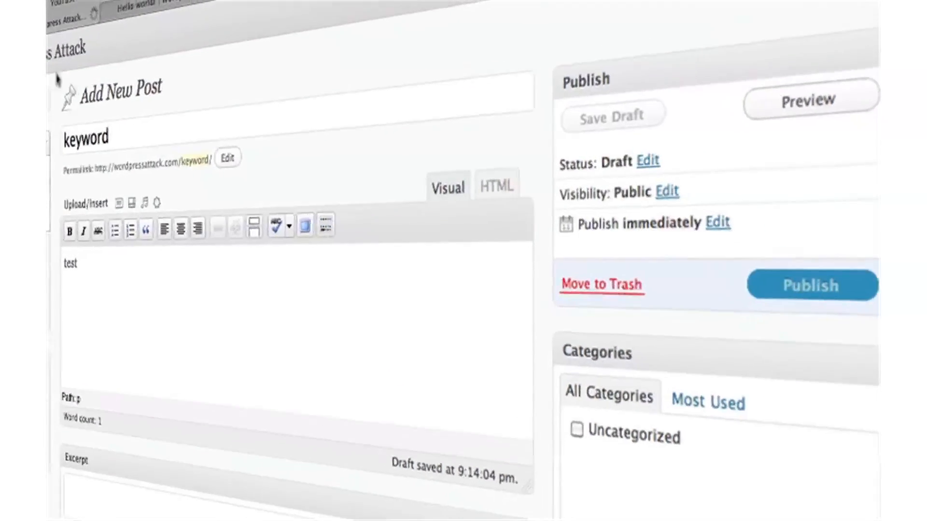
pyautogui.click(812, 285)
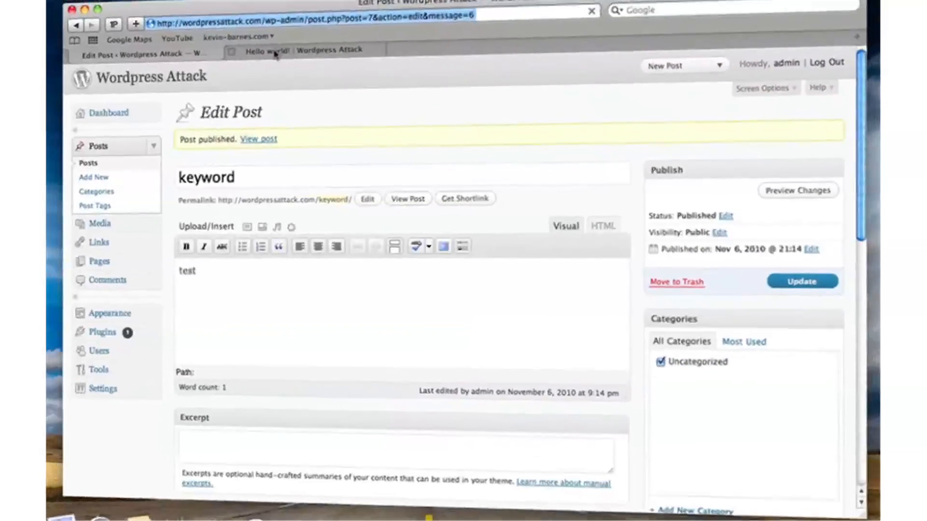